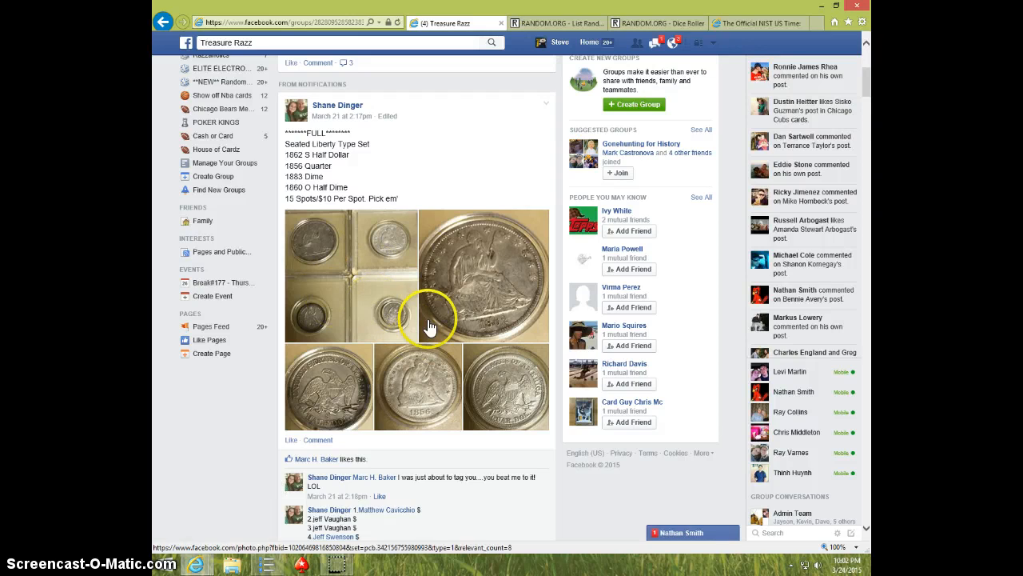
Post a 'LIVE' comment at the bottom of the coin giveaway thread
scroll(down, 3)
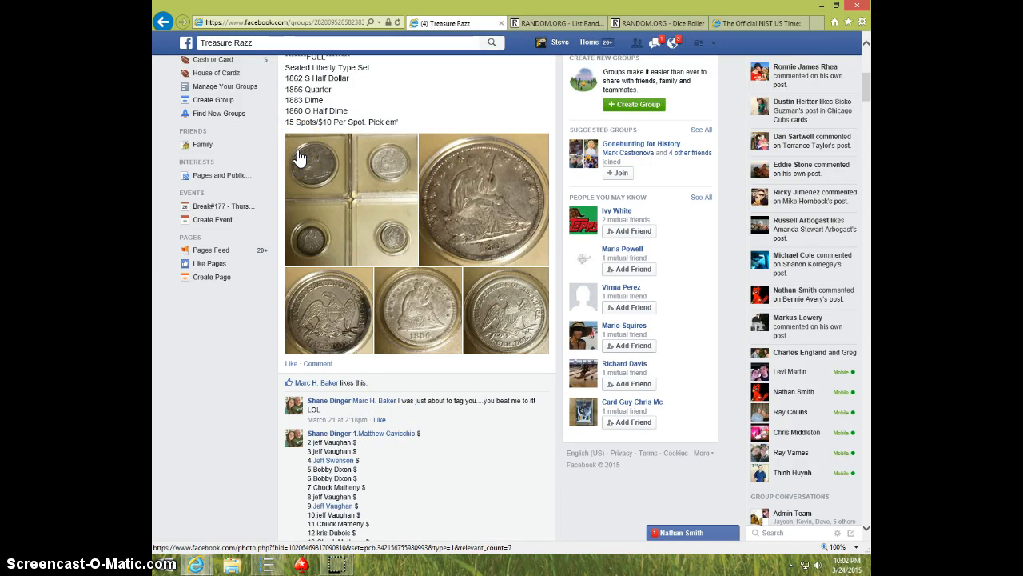
mouse_move(299, 157)
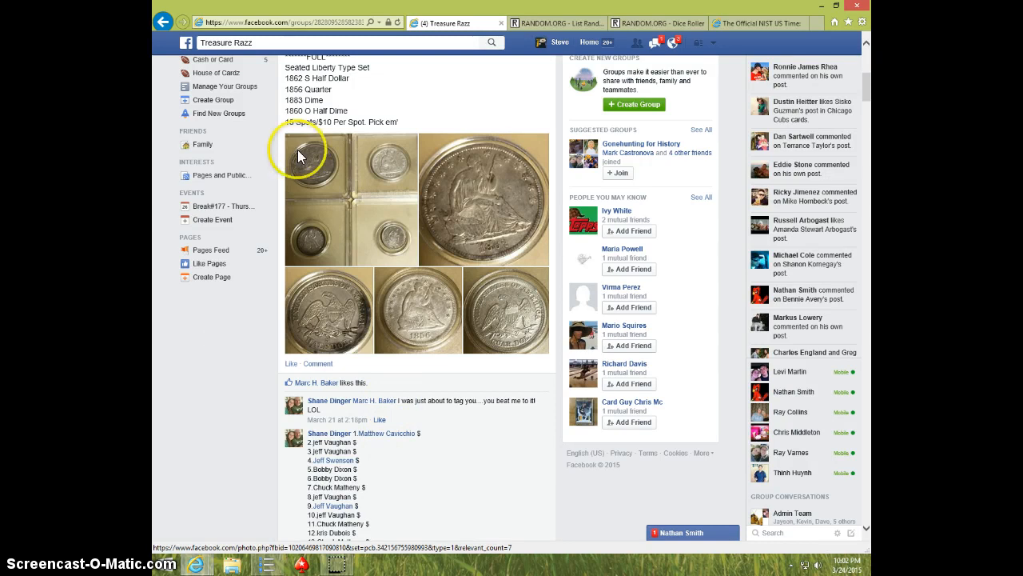
scroll(down, 3)
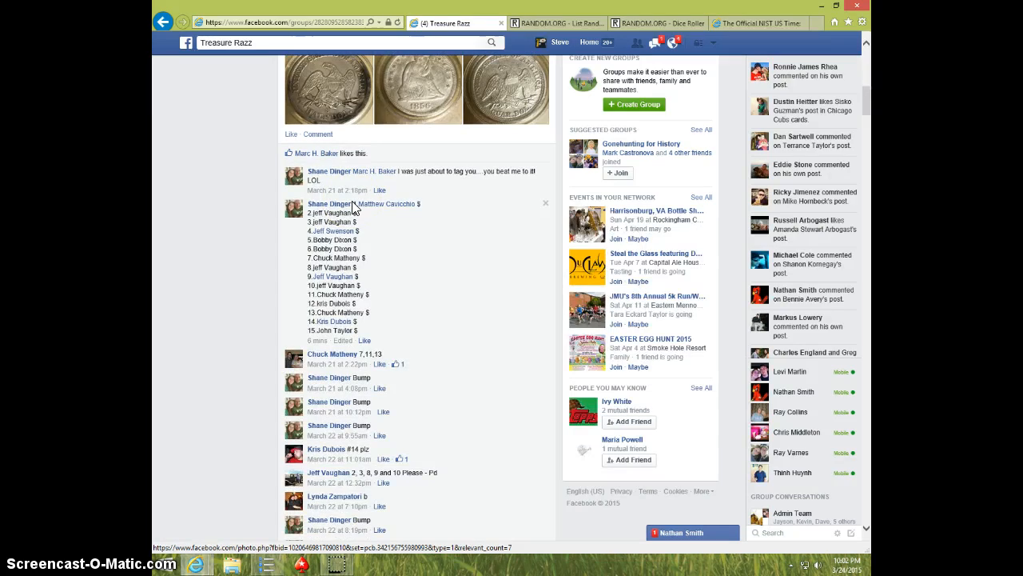
right_click(360, 312)
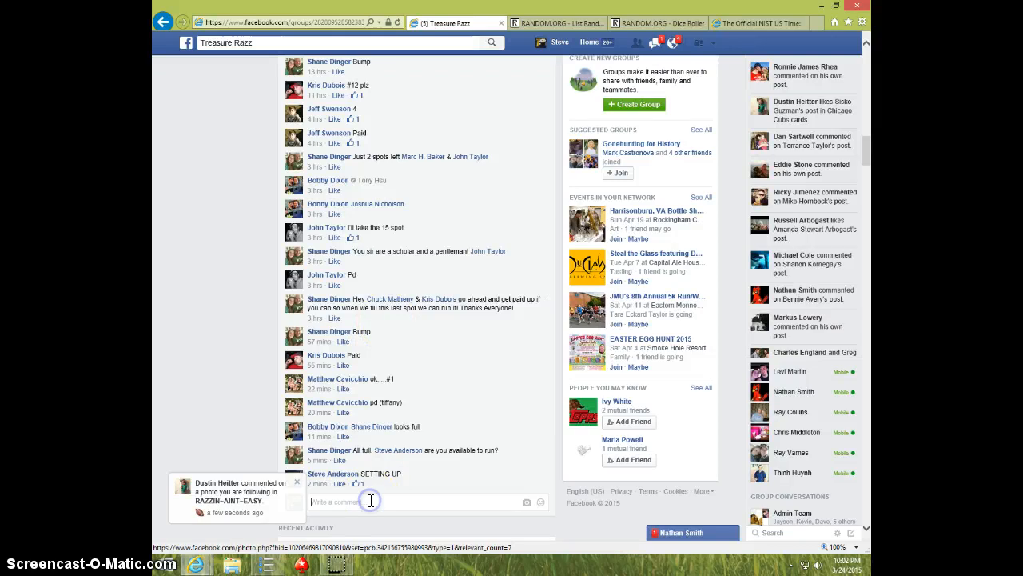
text(LIVE)
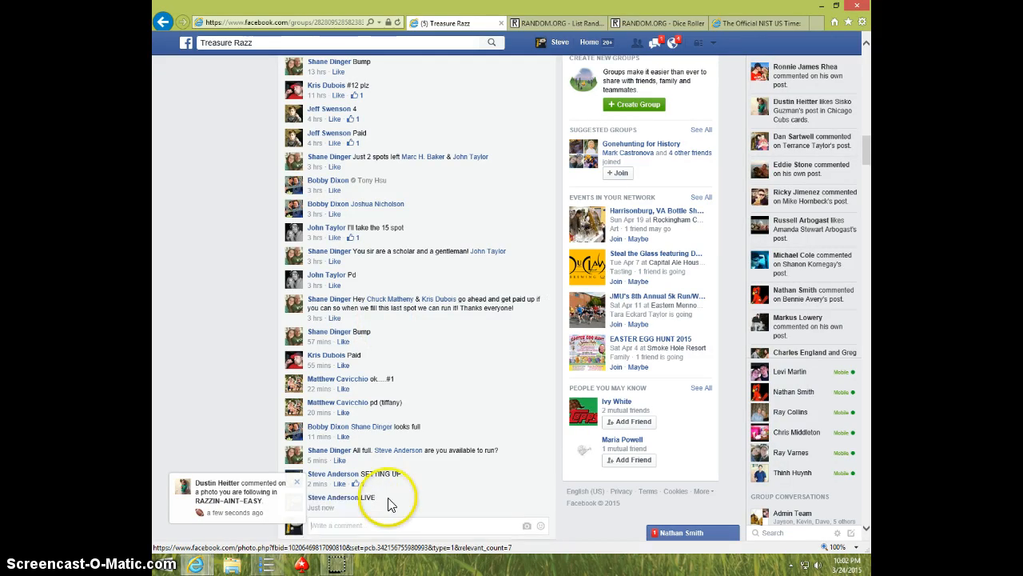
click(758, 22)
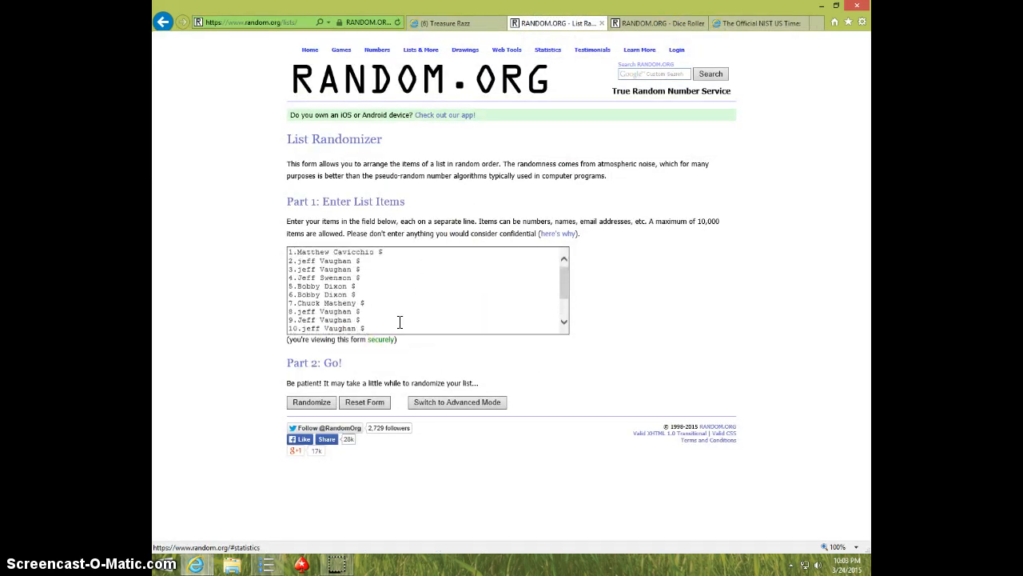
Roll the dice and check the official U.S. time (10:03 p.m.) before randomizing
scroll(down, 3)
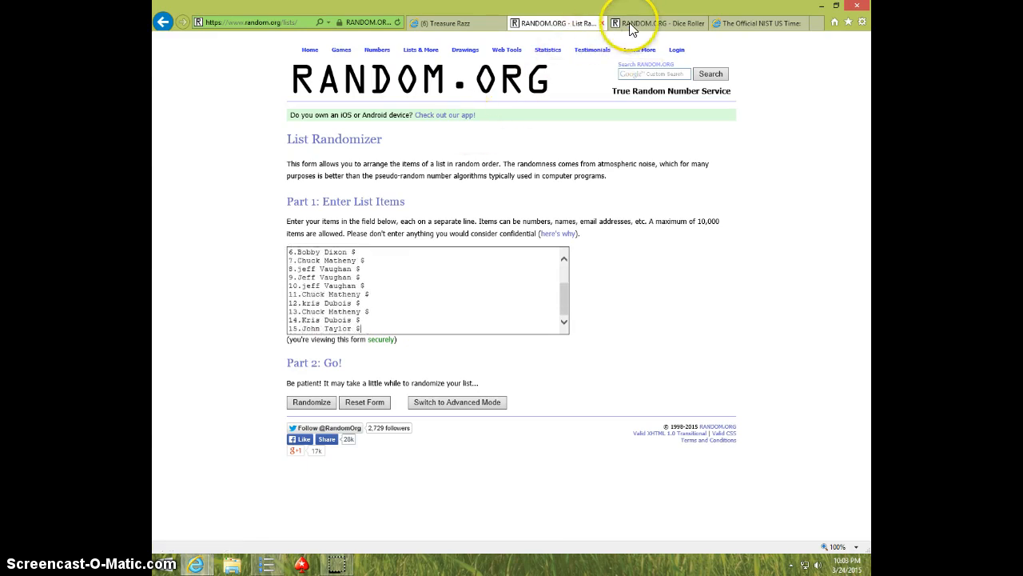
click(630, 22)
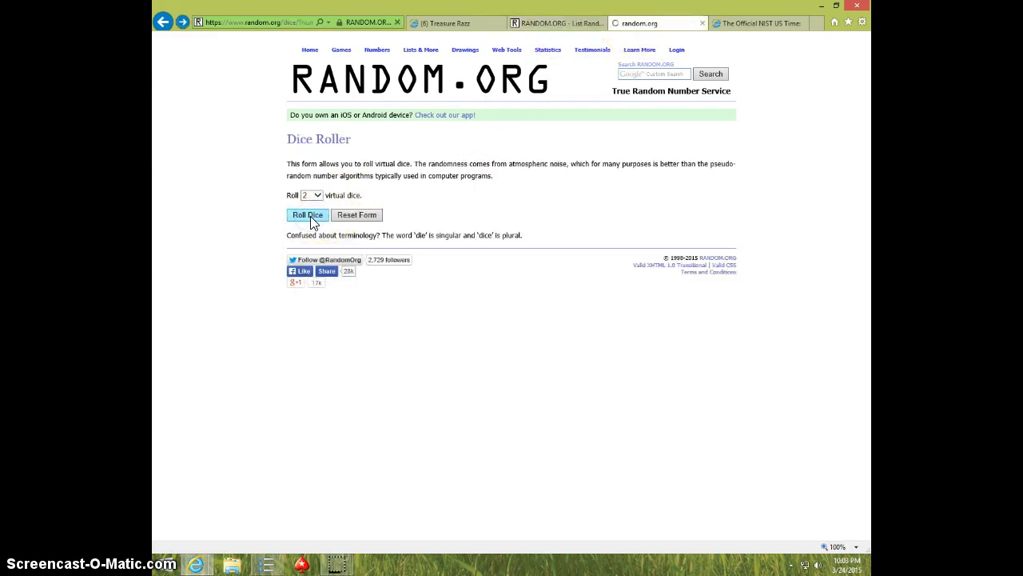
click(756, 22)
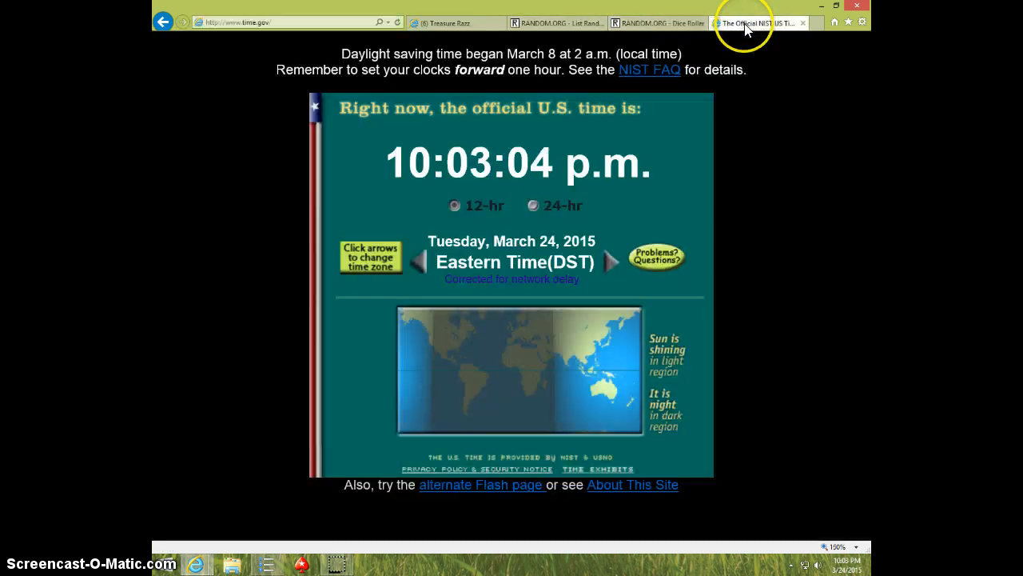
click(549, 22)
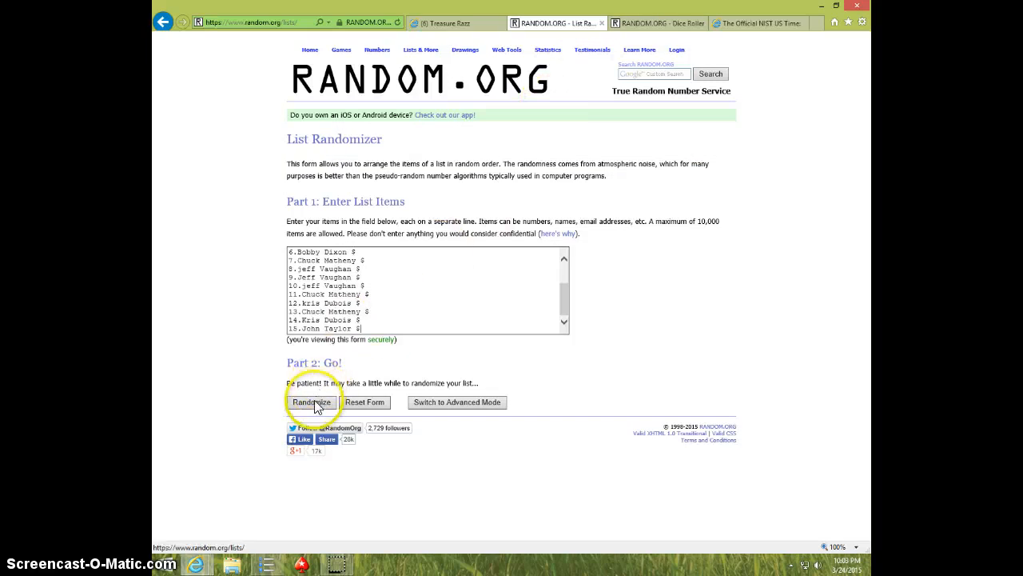
Randomize the 15-spot list several times and check the dice result
click(312, 403)
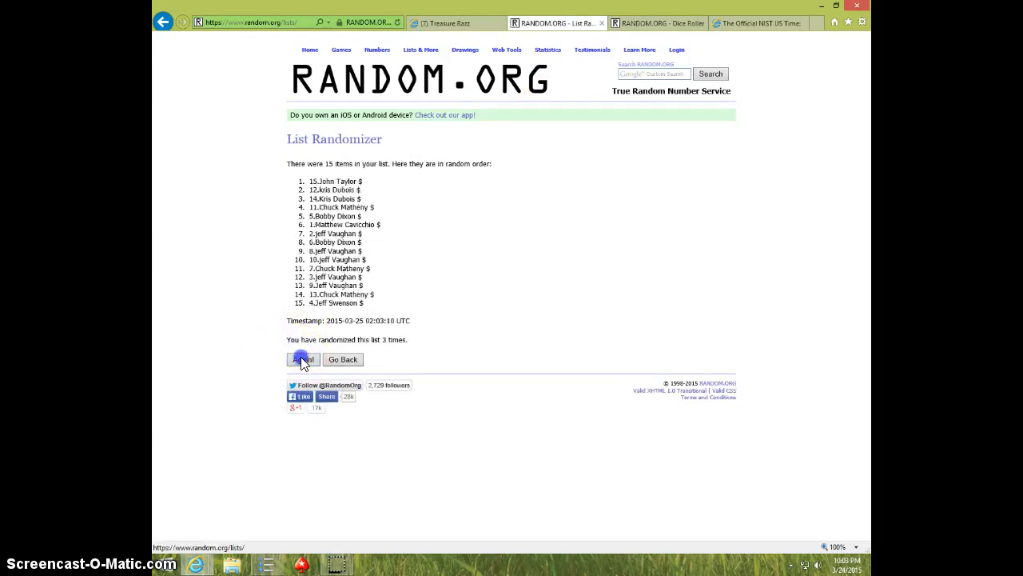
click(303, 359)
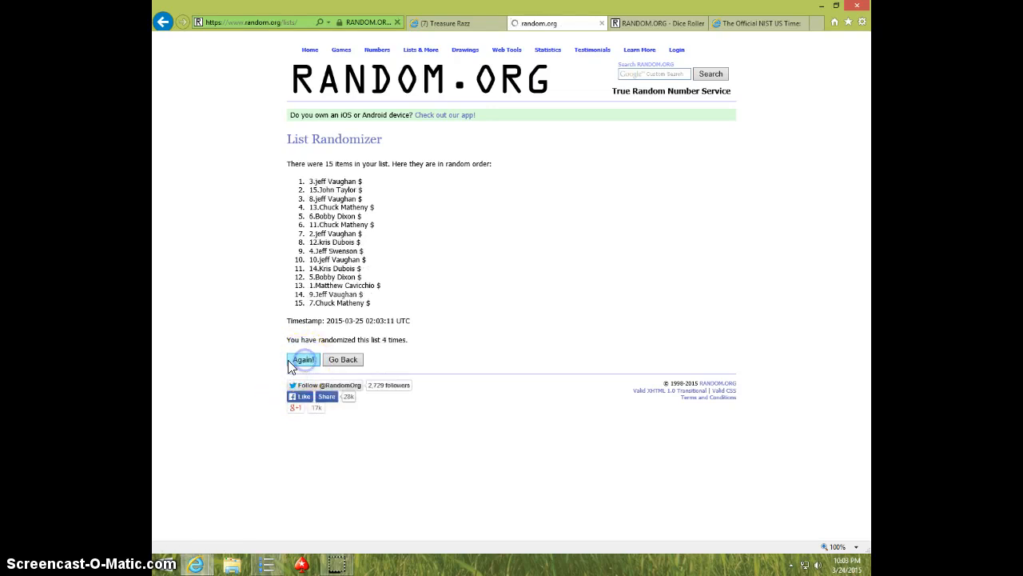
click(303, 359)
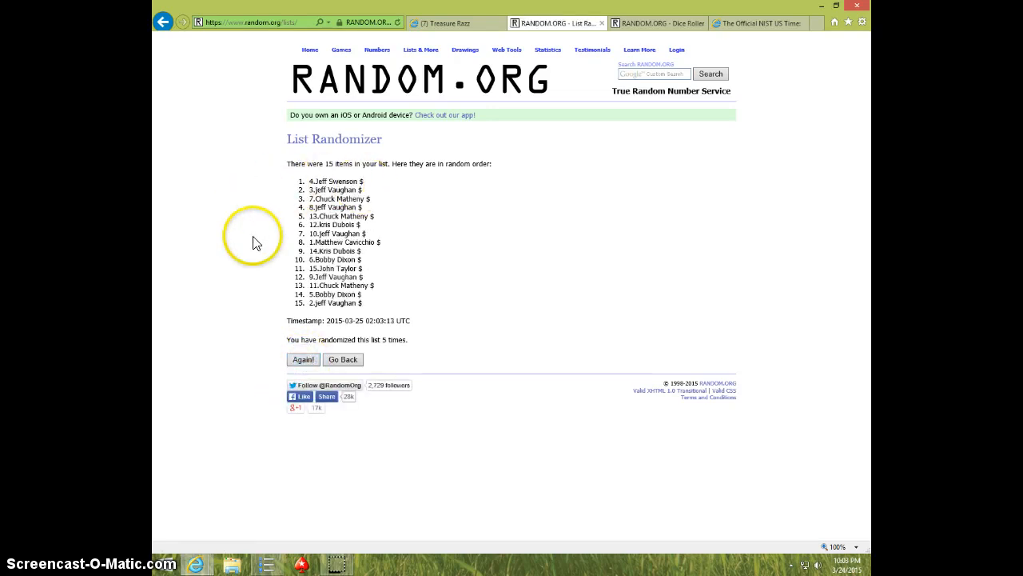
mouse_move(543, 74)
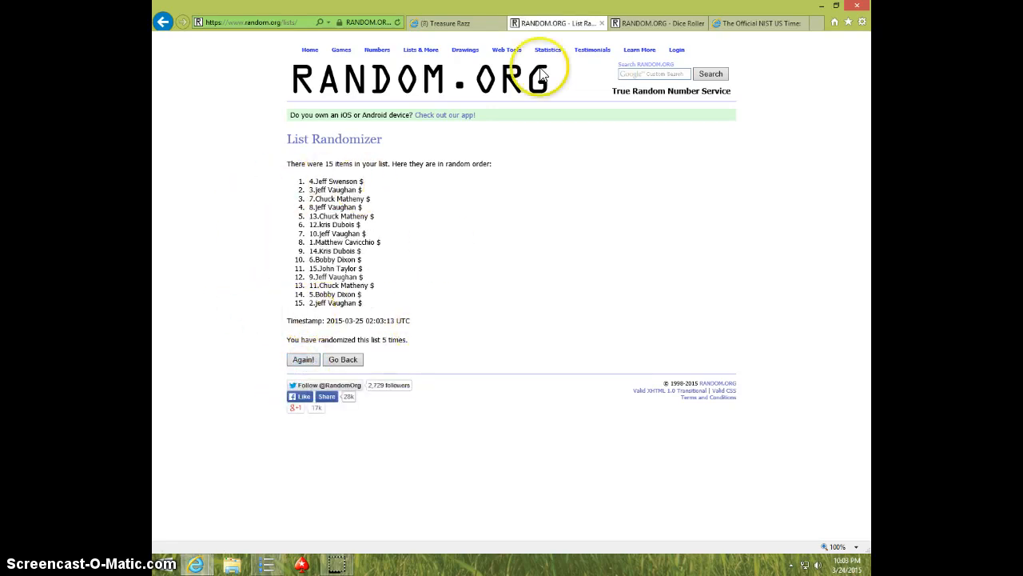
click(656, 23)
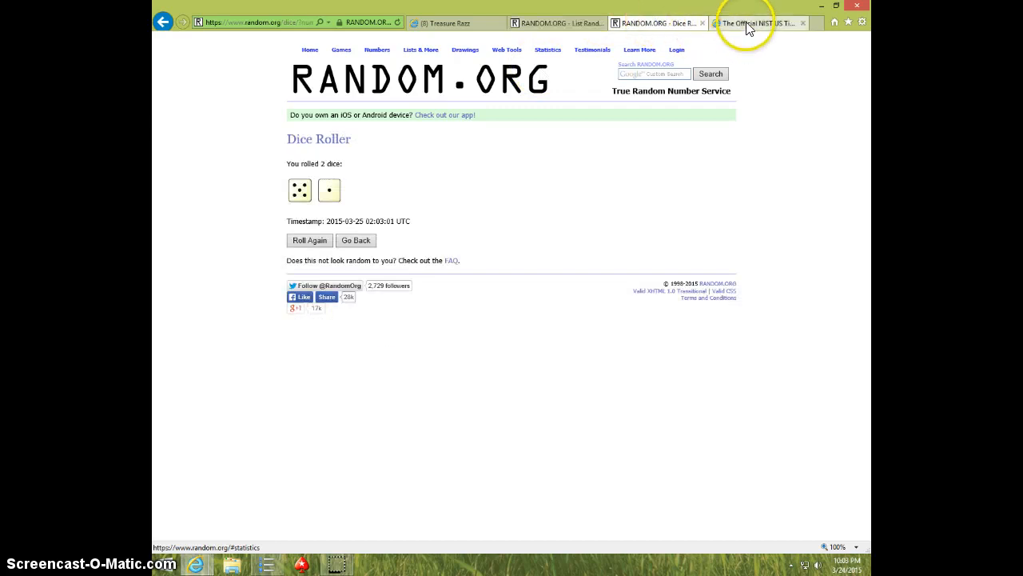
click(556, 22)
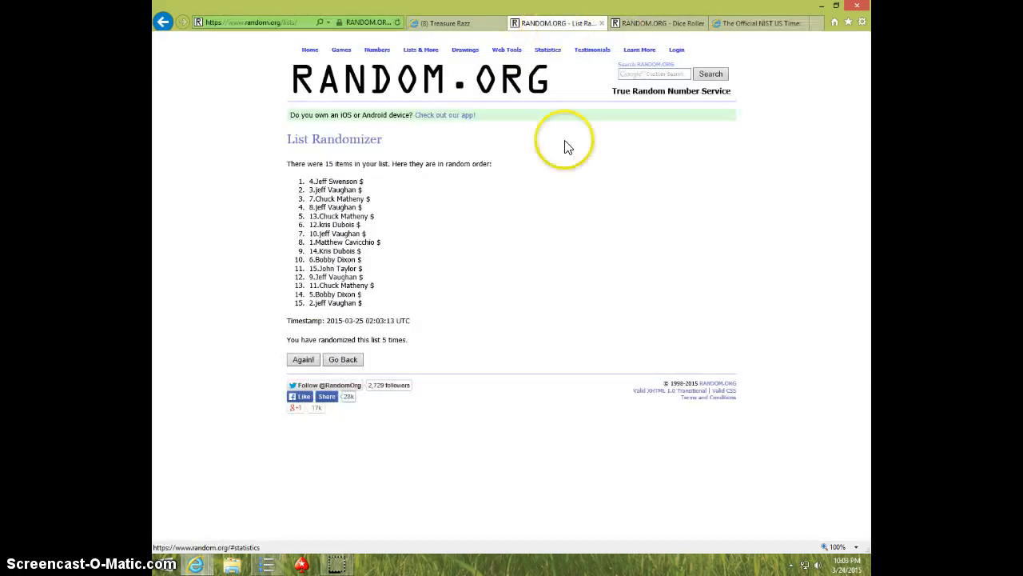
mouse_move(266, 362)
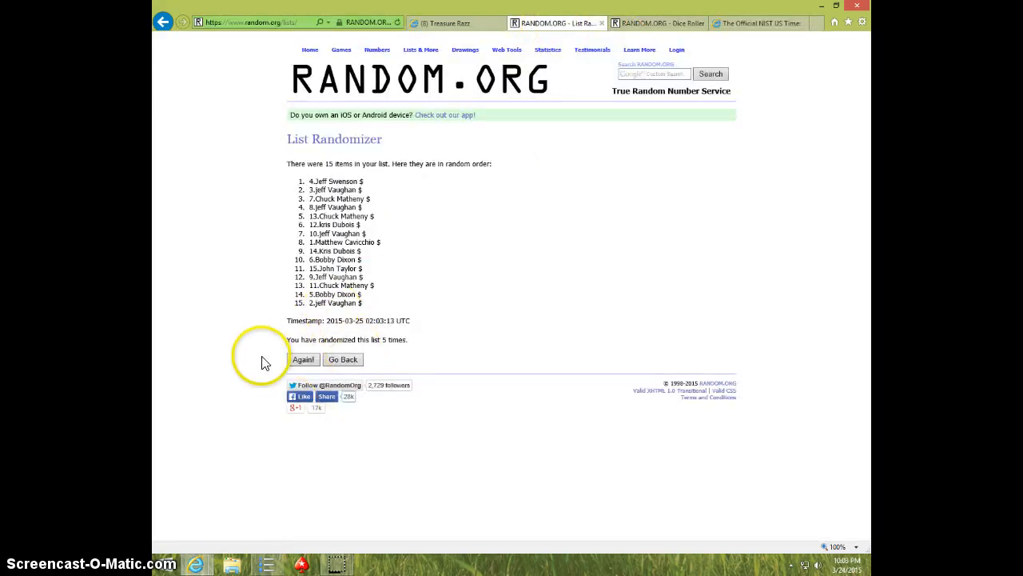
Shuffle the list a sixth time, then recheck the dice result and official time
click(303, 359)
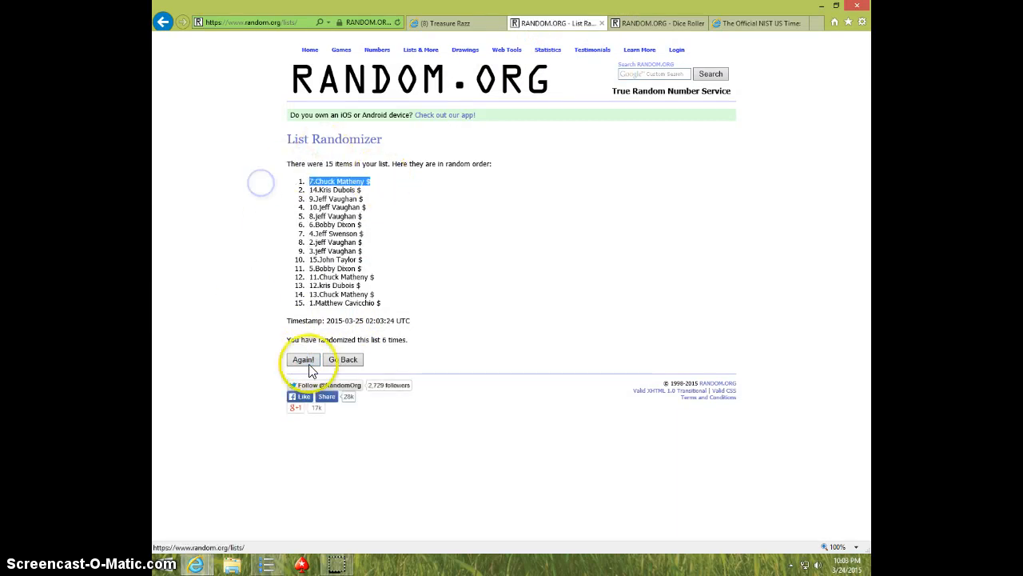
click(656, 22)
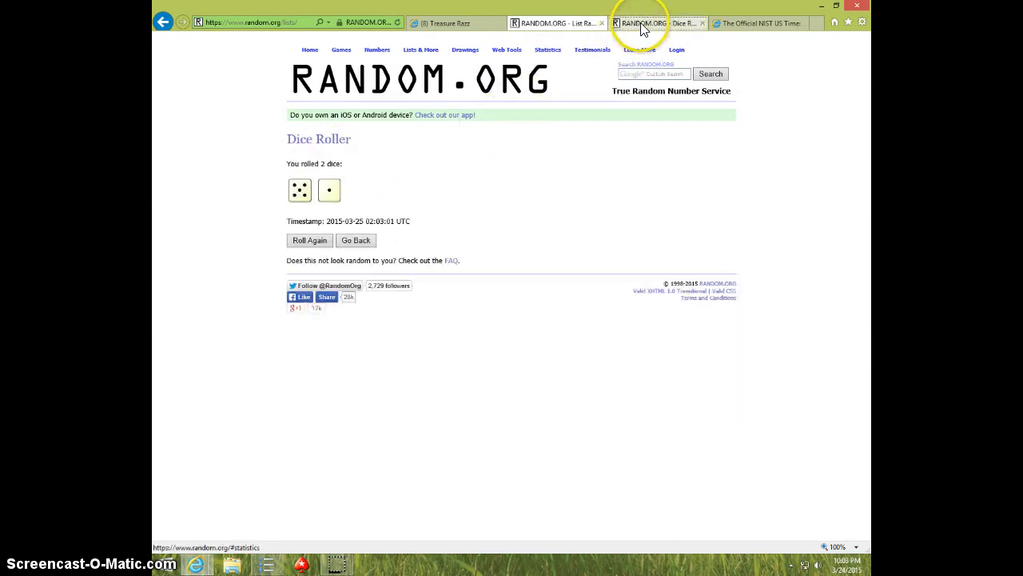
click(756, 22)
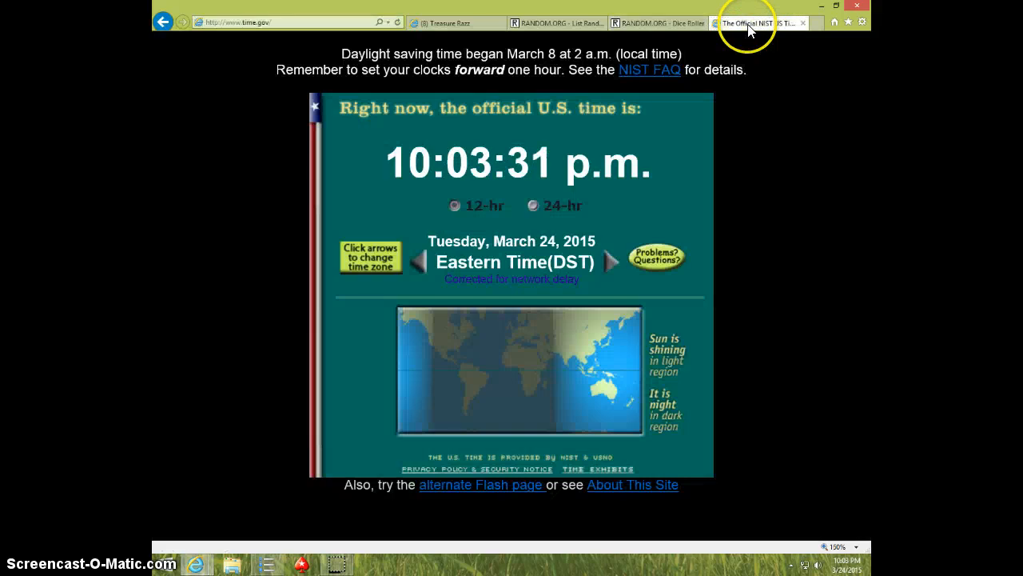
click(558, 22)
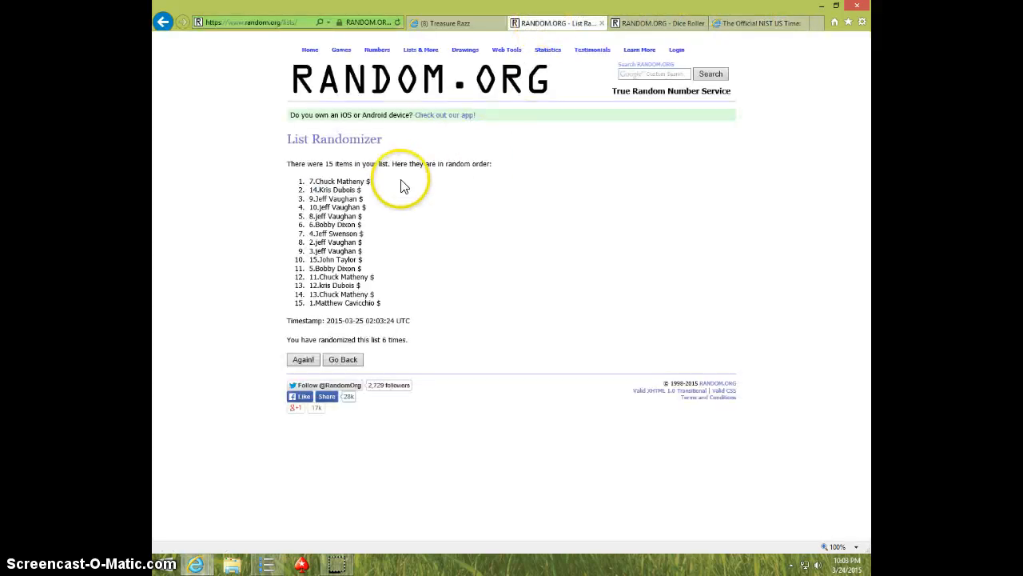
click(448, 23)
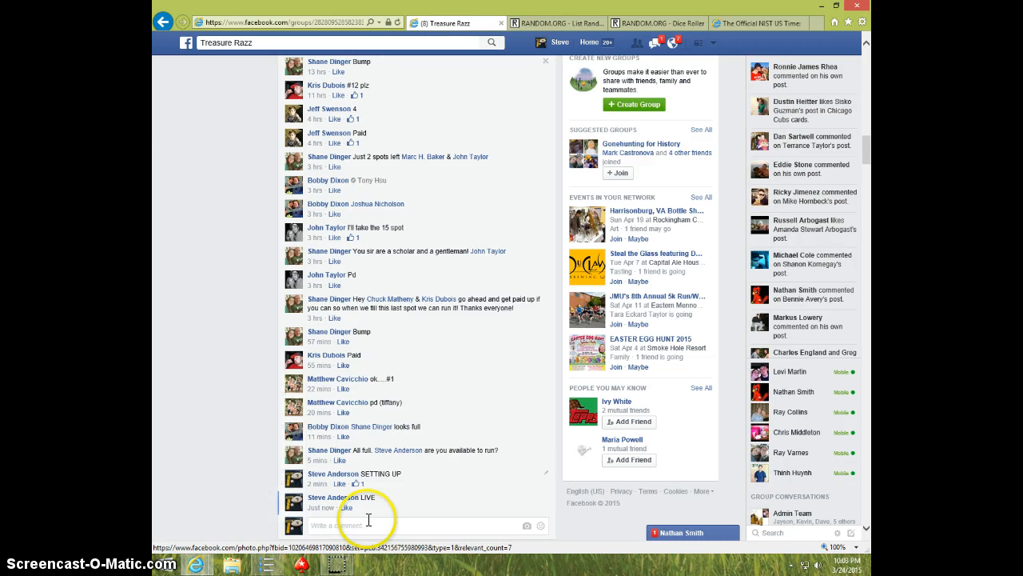
Post a 'DONE' comment below the LIVE comment
text(DON)
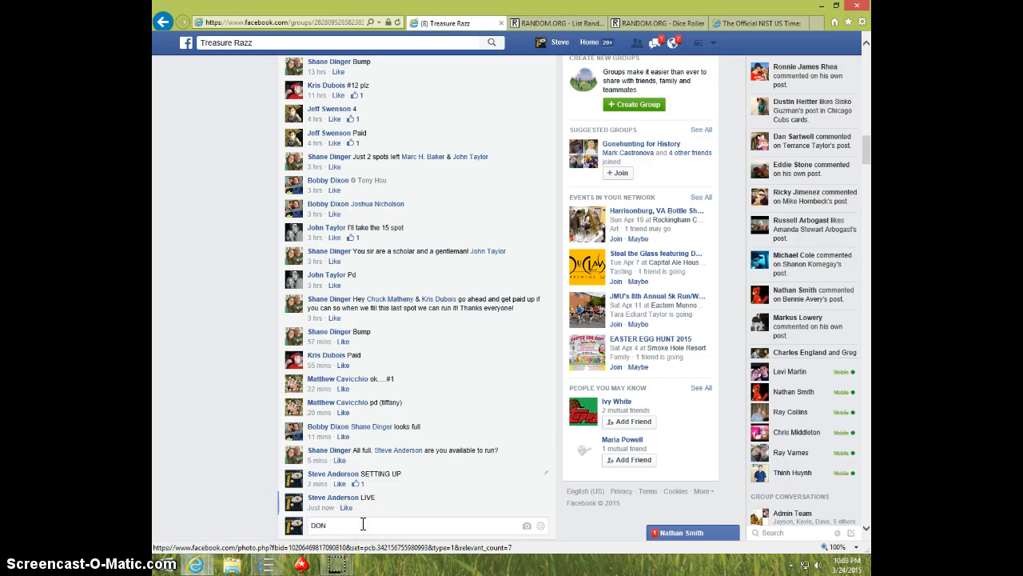
key(Return)
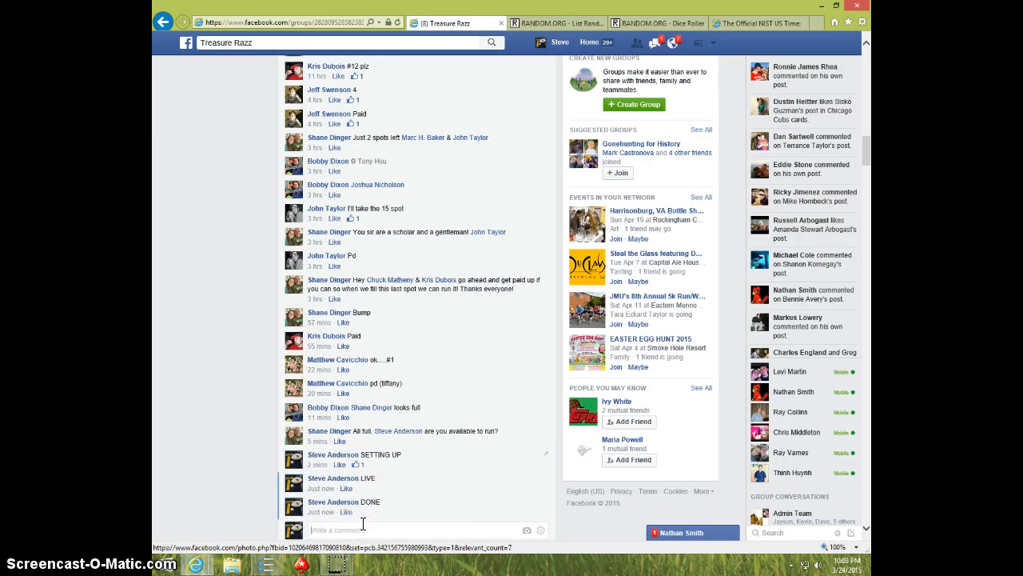